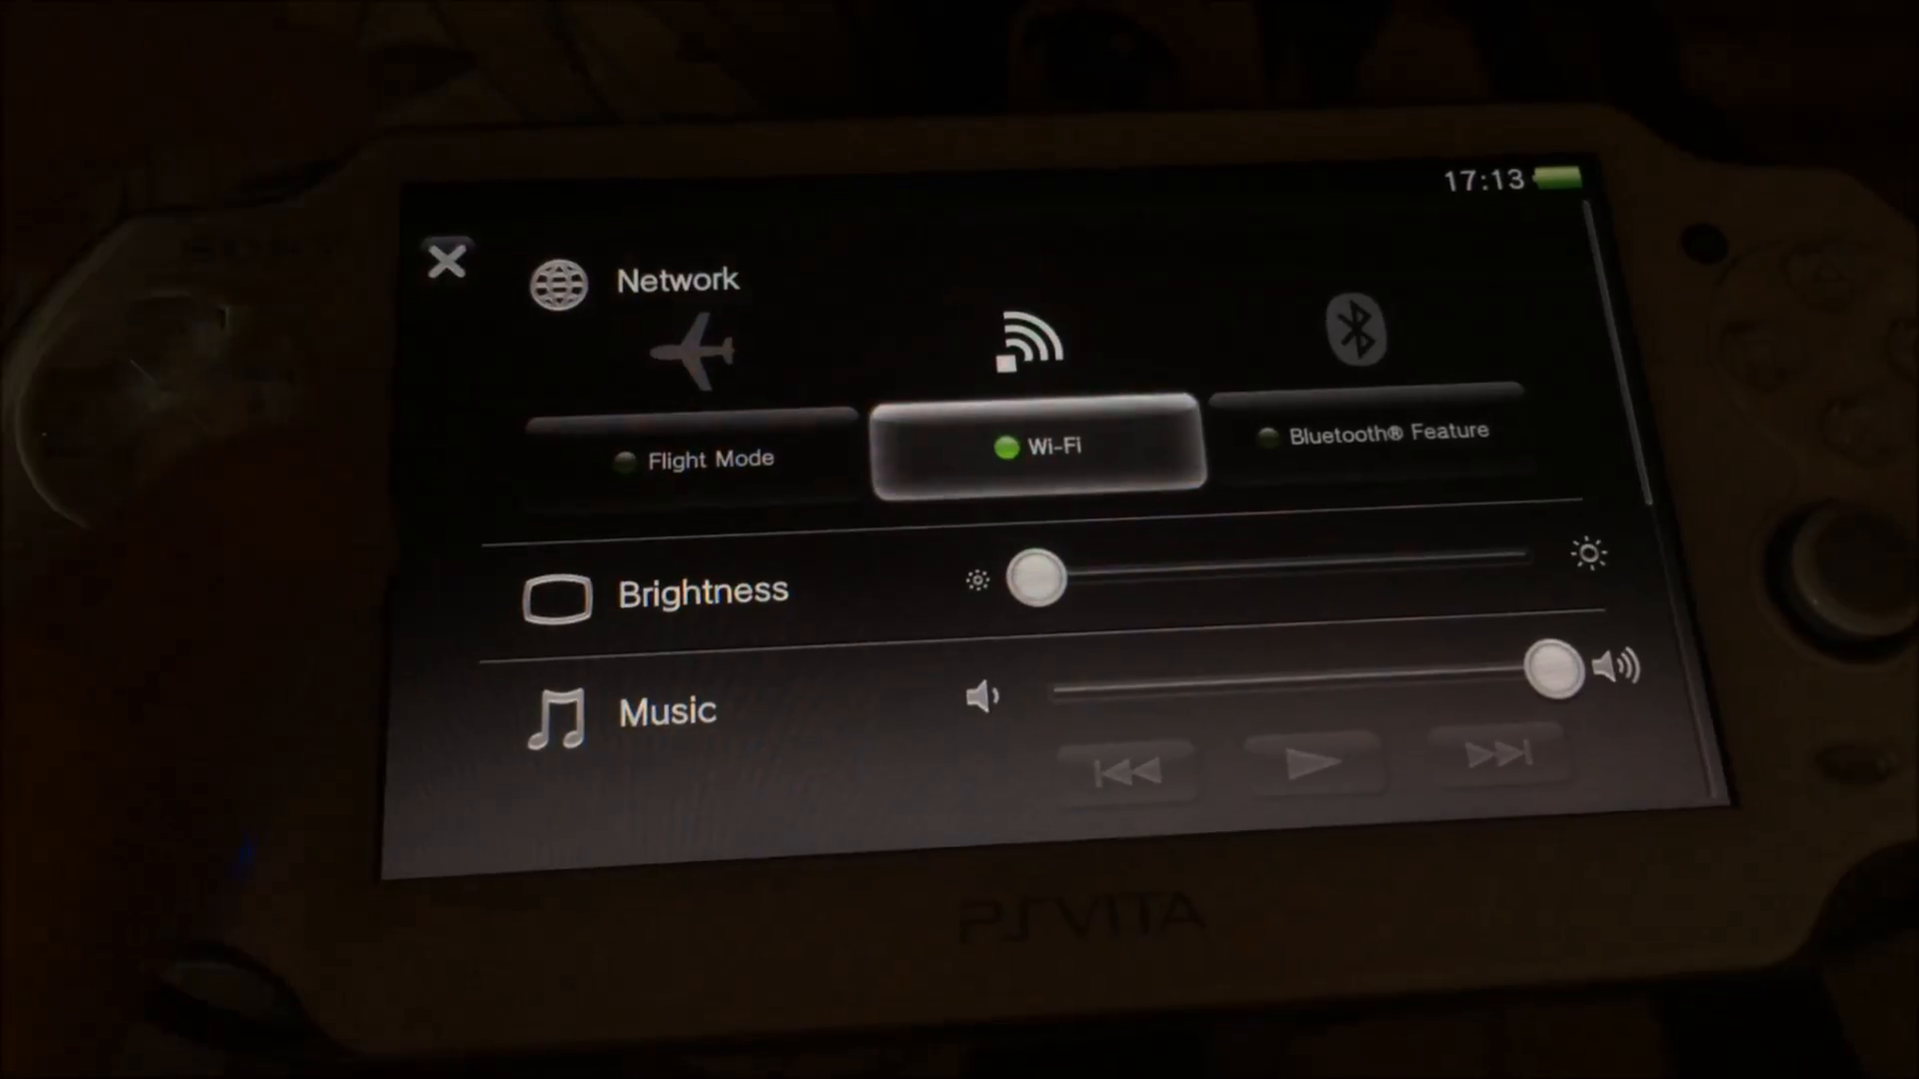
# - Switch on Wi-Fi from the Vita's Quick Settings, leaving flight mode off
pyautogui.click(448, 261)
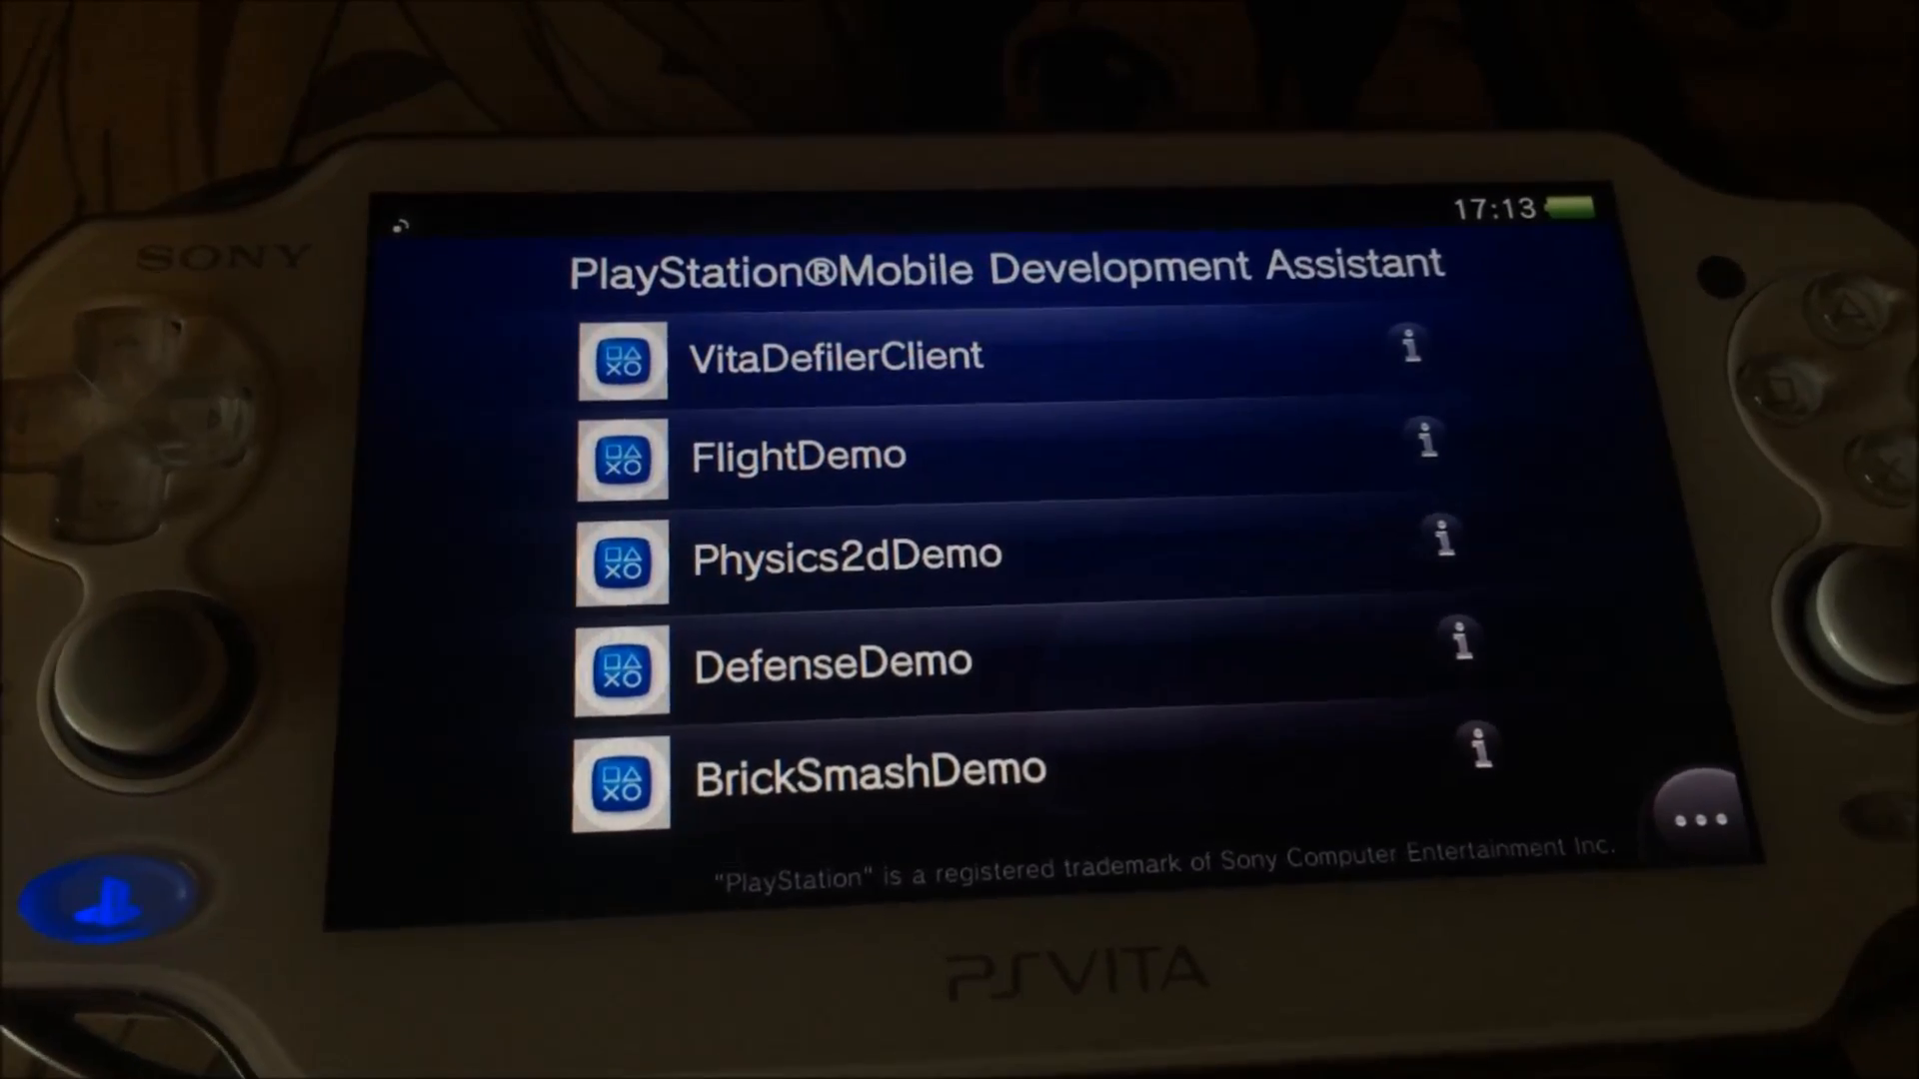
# - Scroll down the Development Assistant app list to reveal Demo_BallMaze below VitaDefilerClient
pyautogui.scroll(-3)
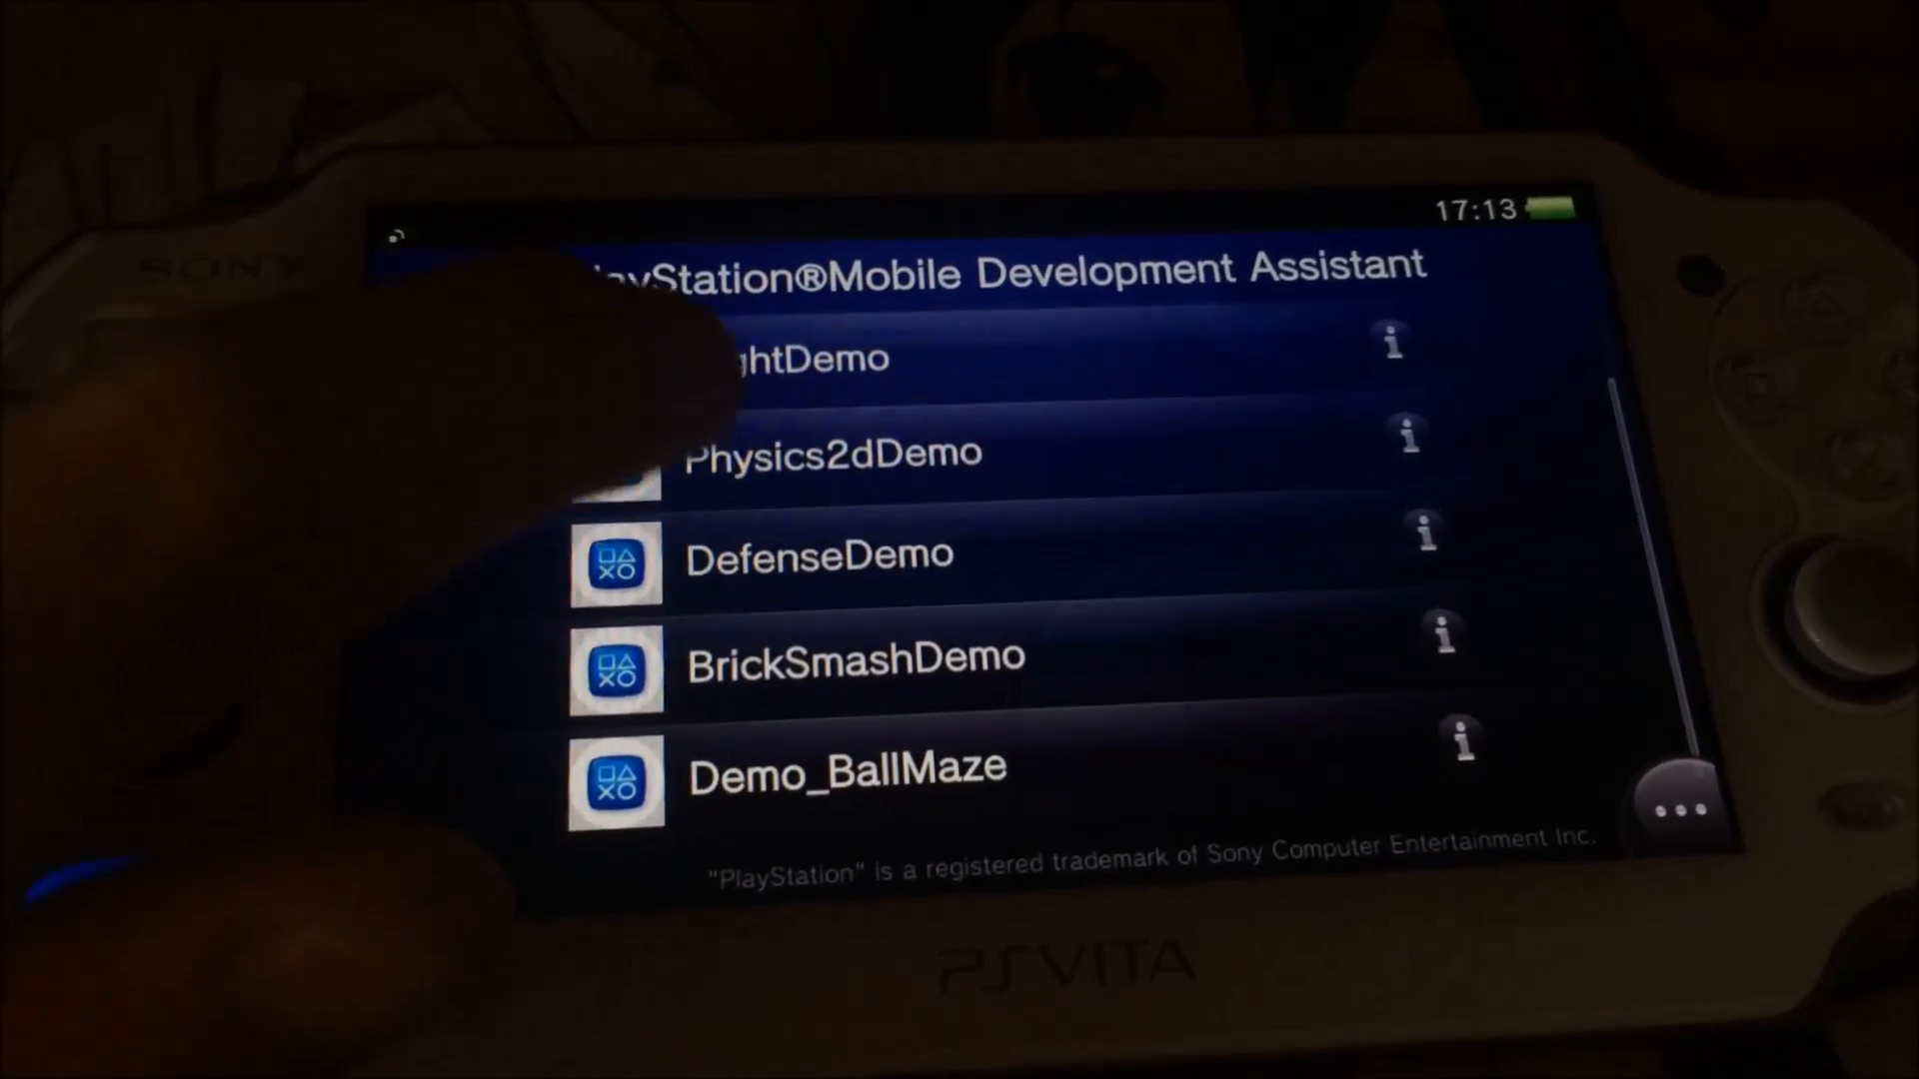